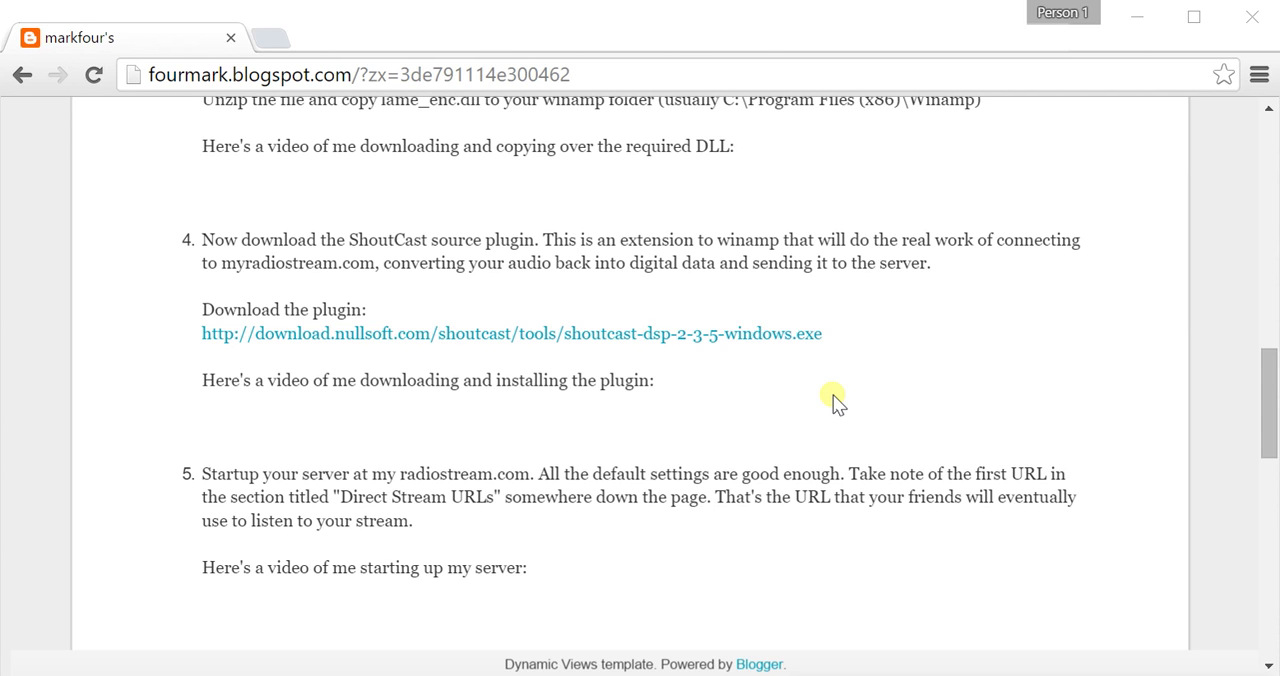
mouse_move(664, 288)
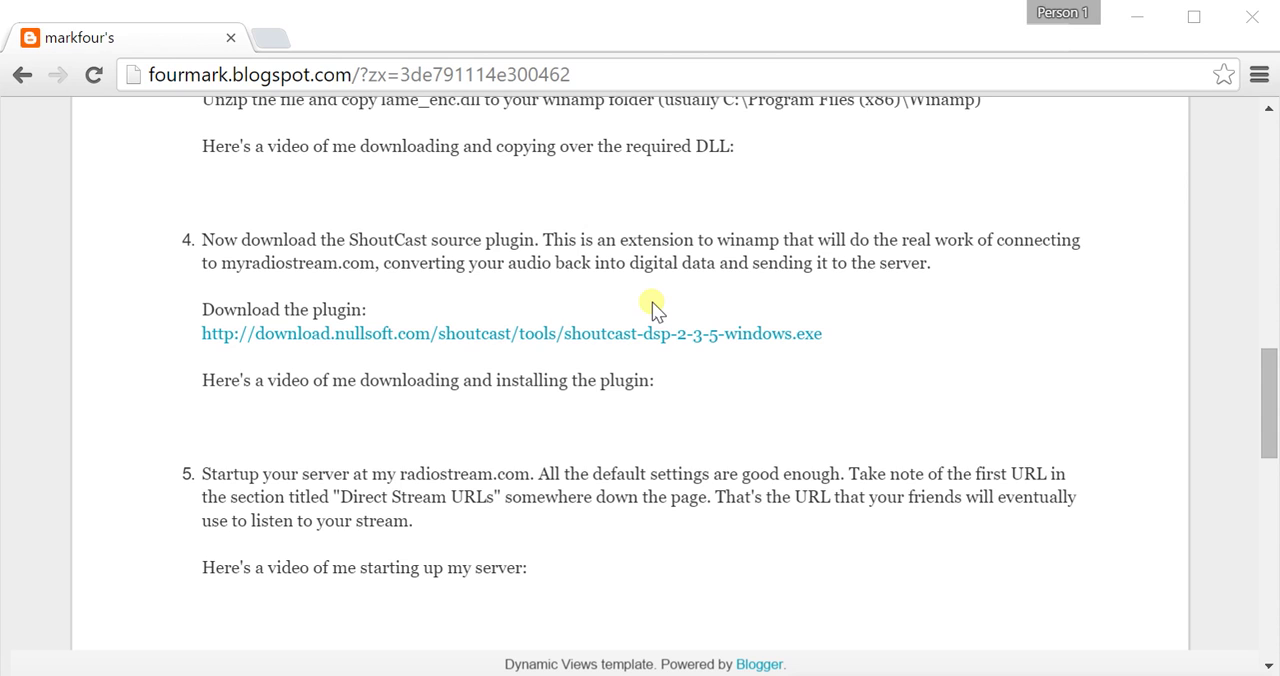
mouse_move(710, 298)
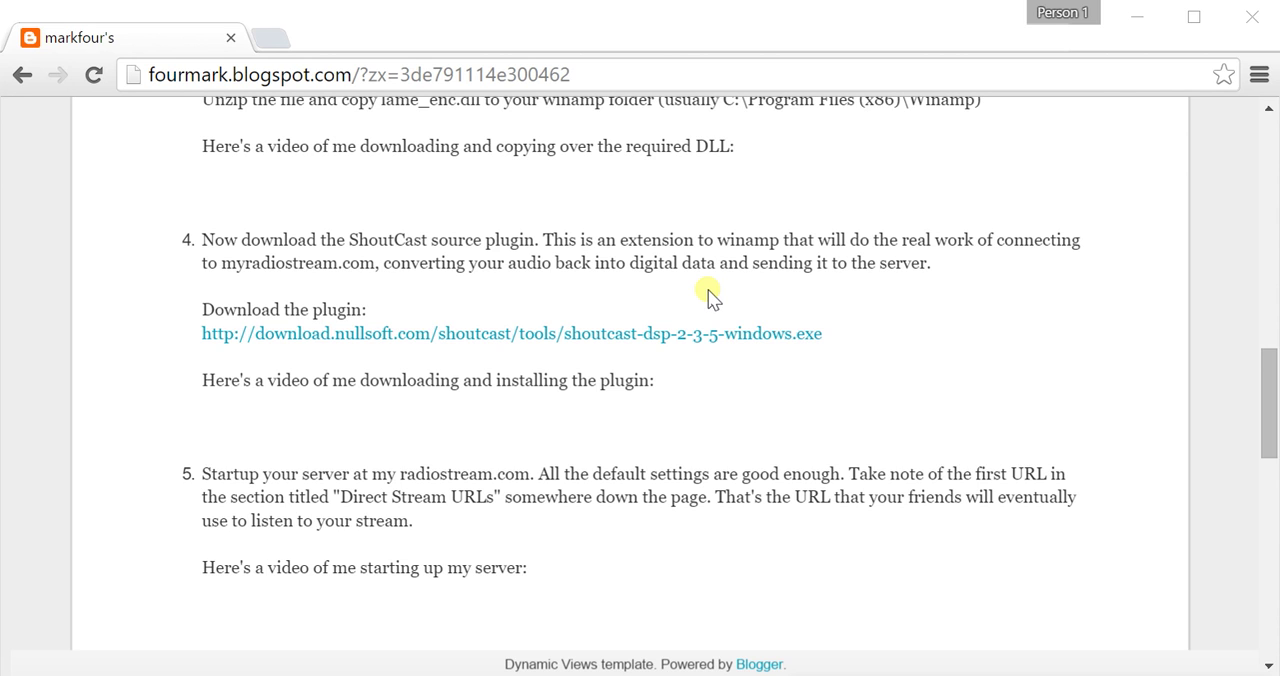
mouse_move(650, 332)
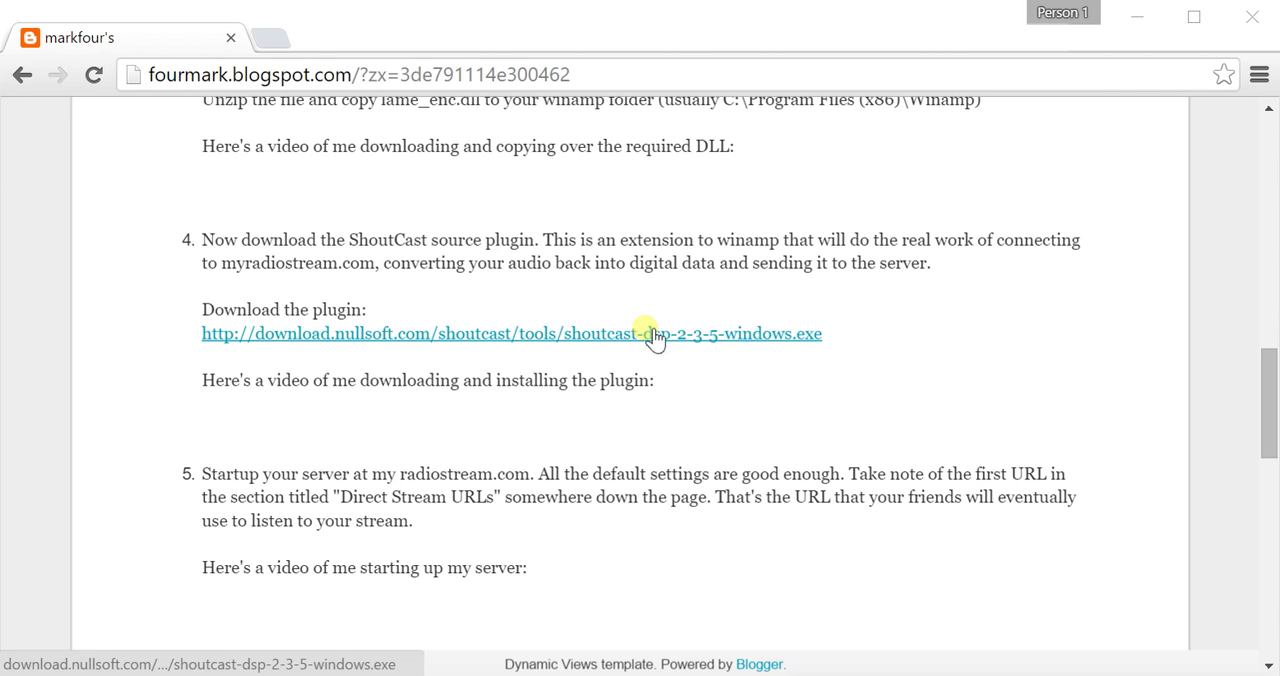
Download shoutcast-dsp-2-3-5-windows.exe and launch it from the download bar.
click(512, 332)
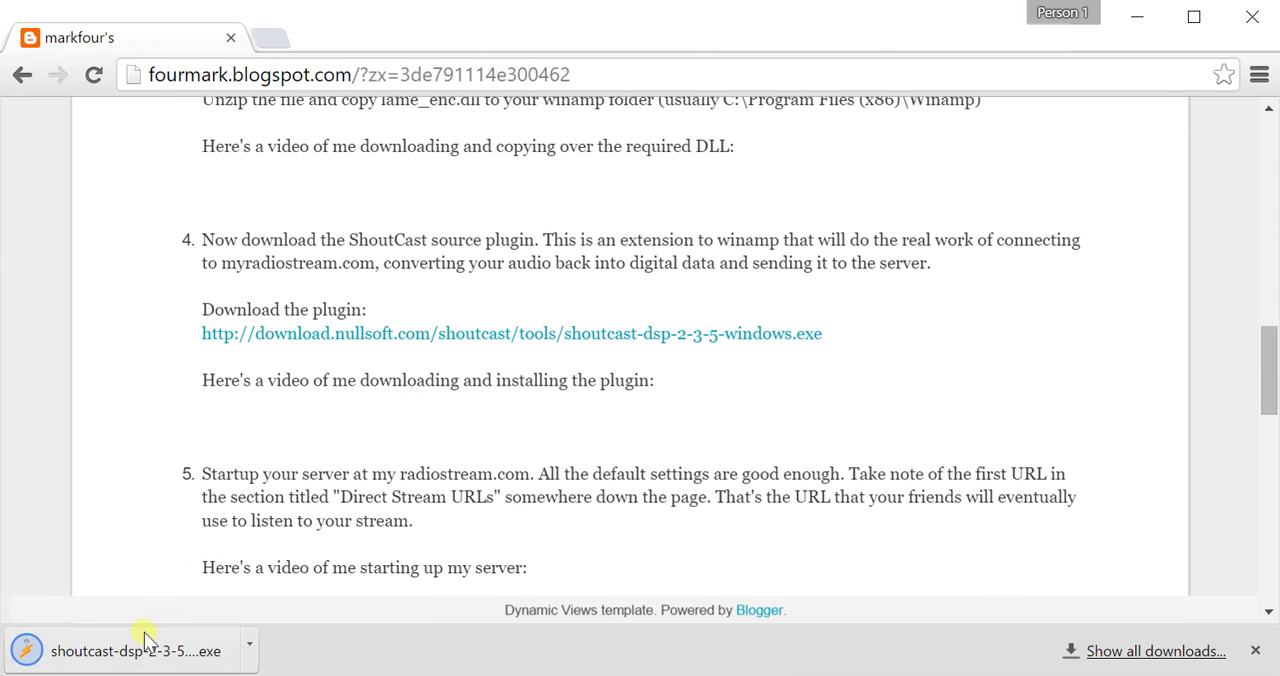
click(130, 652)
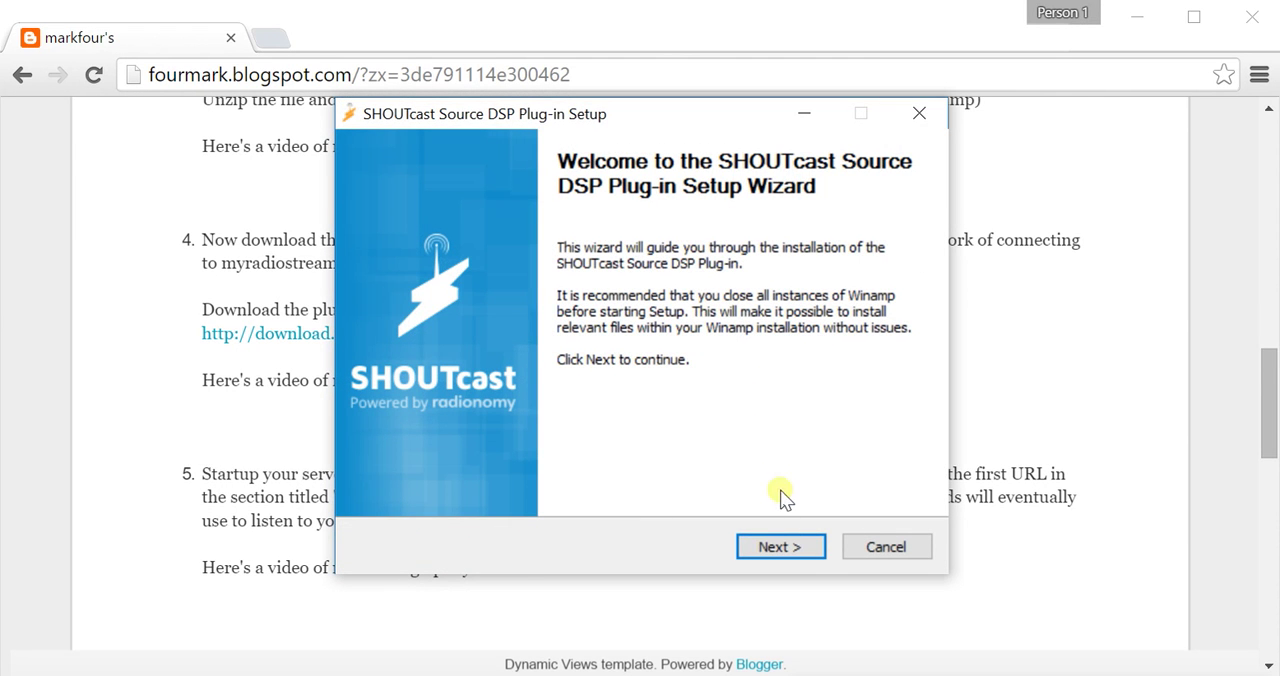
Accept the license, keep the Winamp destination folder, and install the plugin.
click(780, 546)
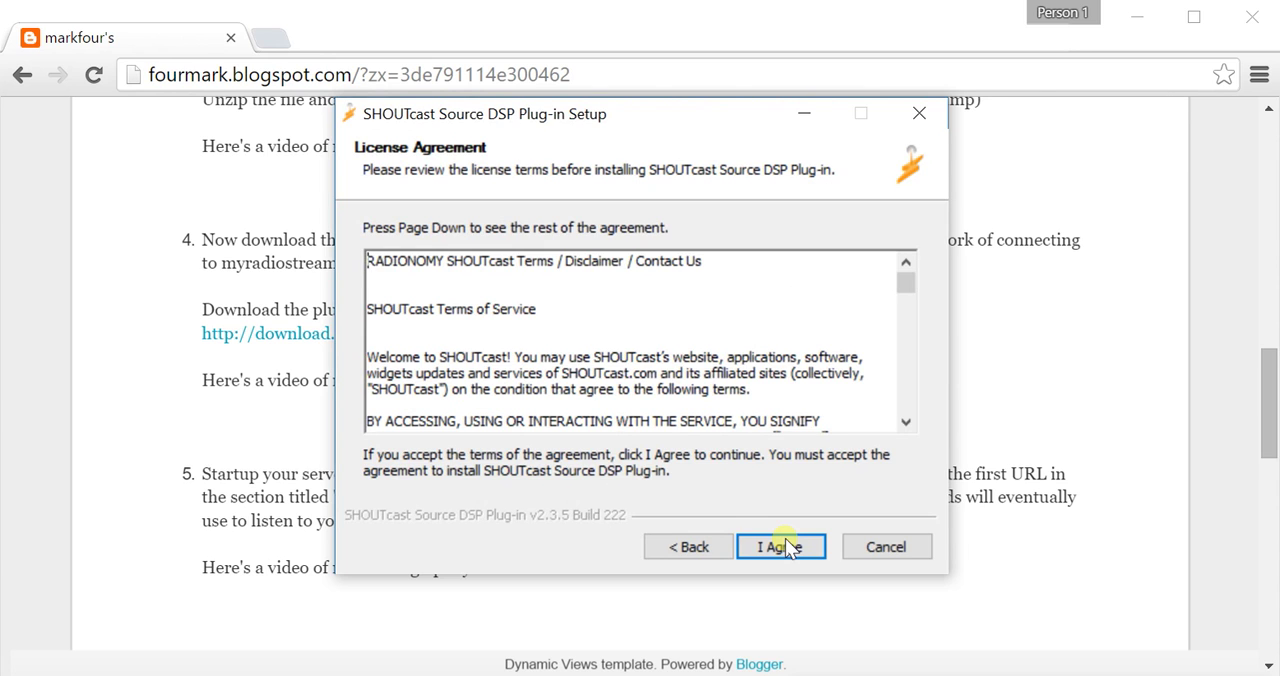
click(780, 546)
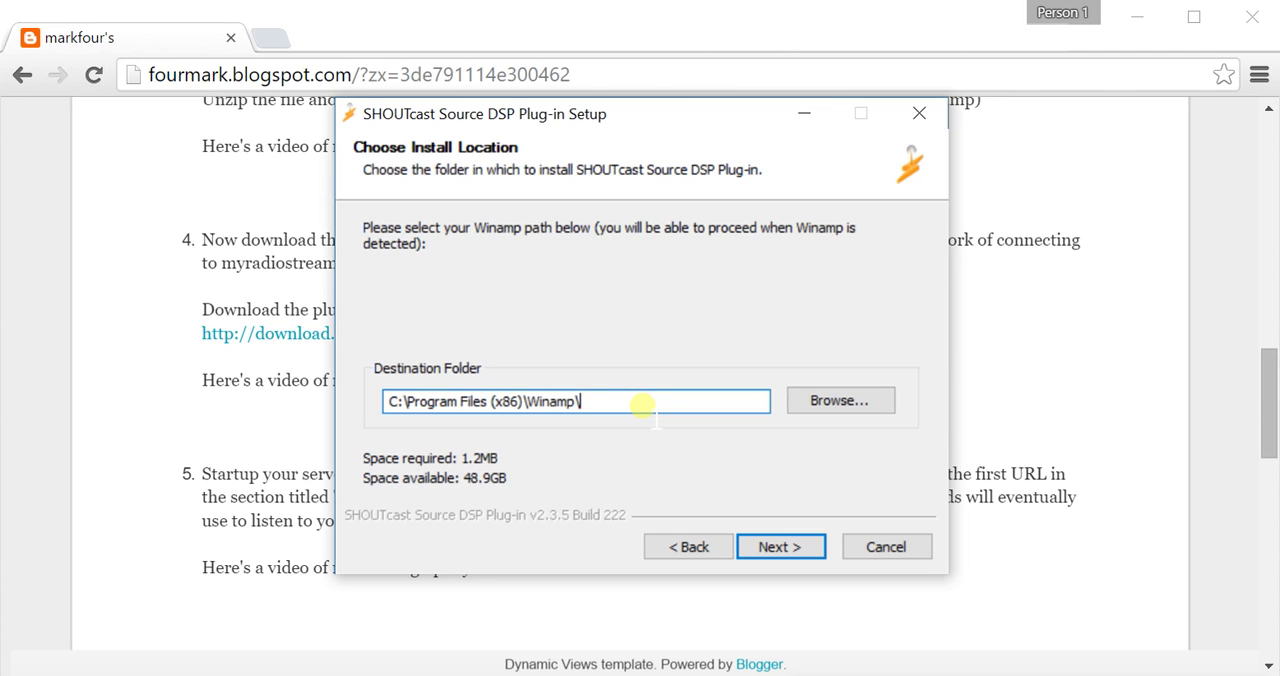
mouse_move(700, 470)
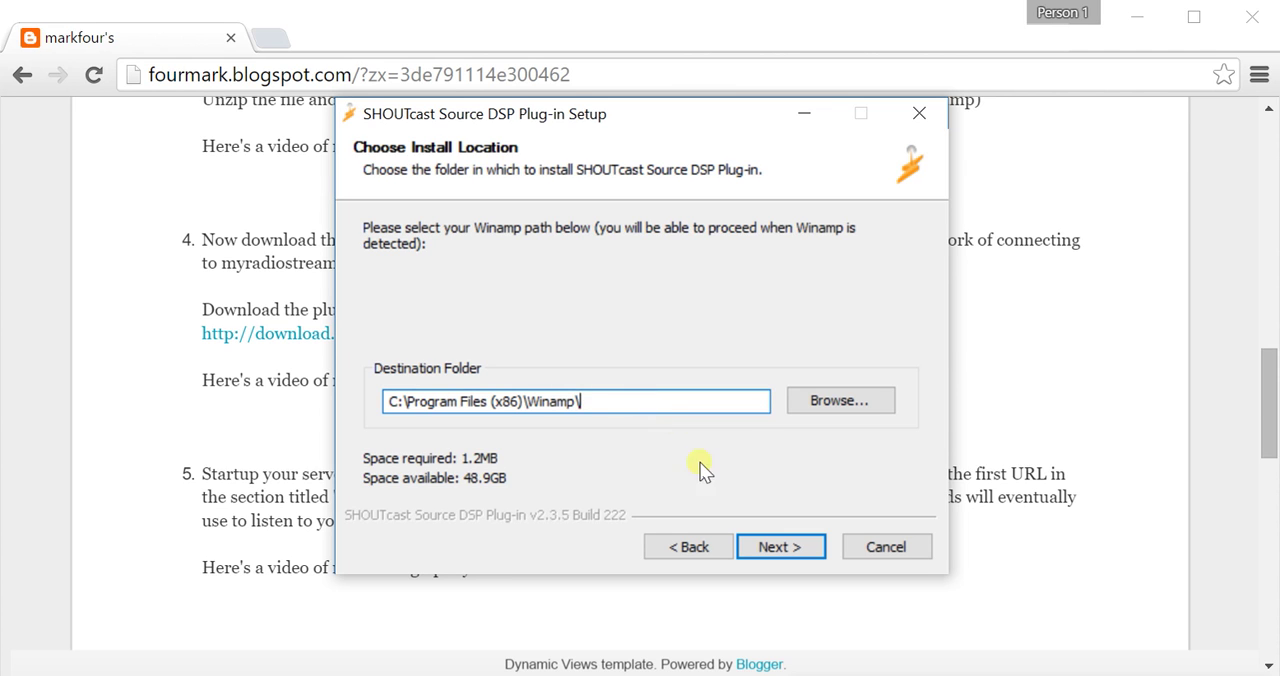
mouse_move(780, 500)
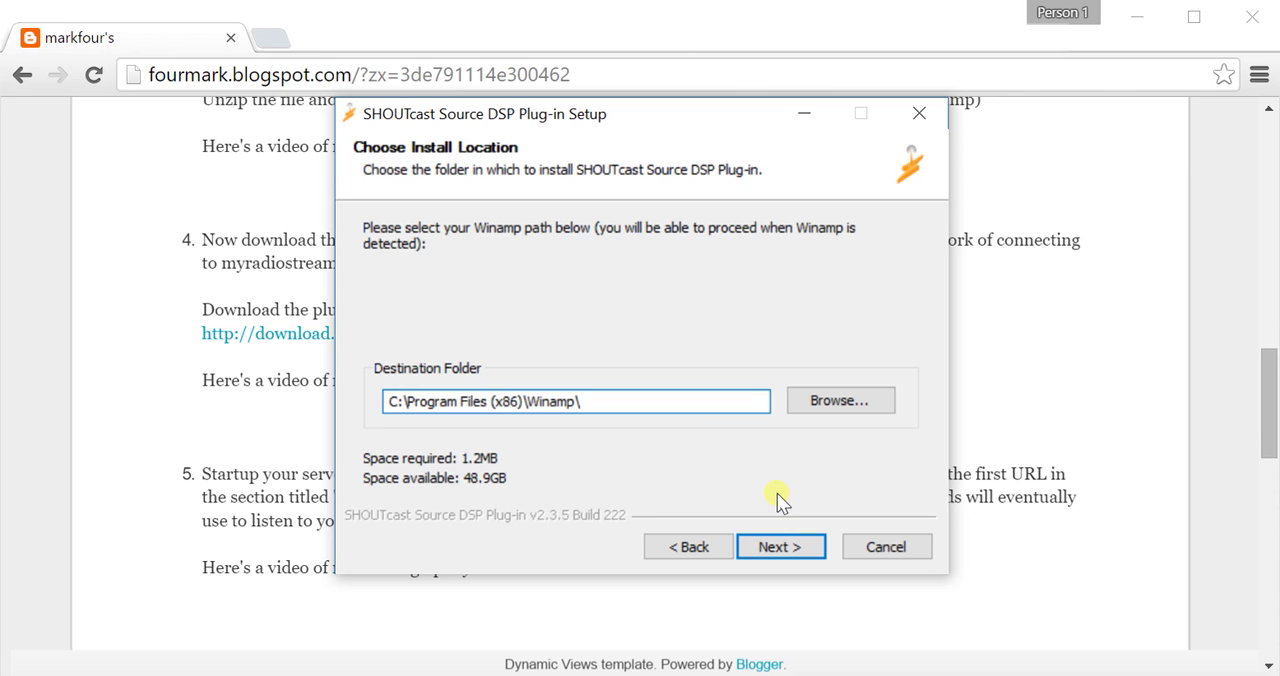
triple_click(576, 400)
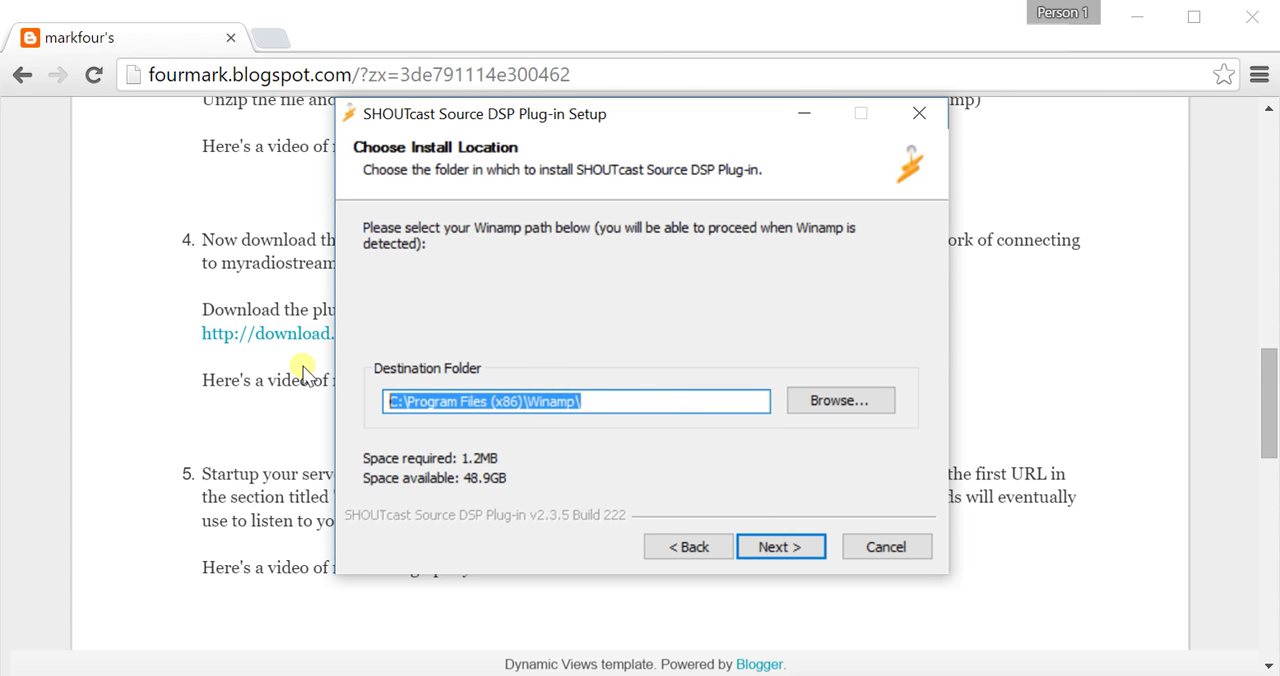
mouse_move(740, 476)
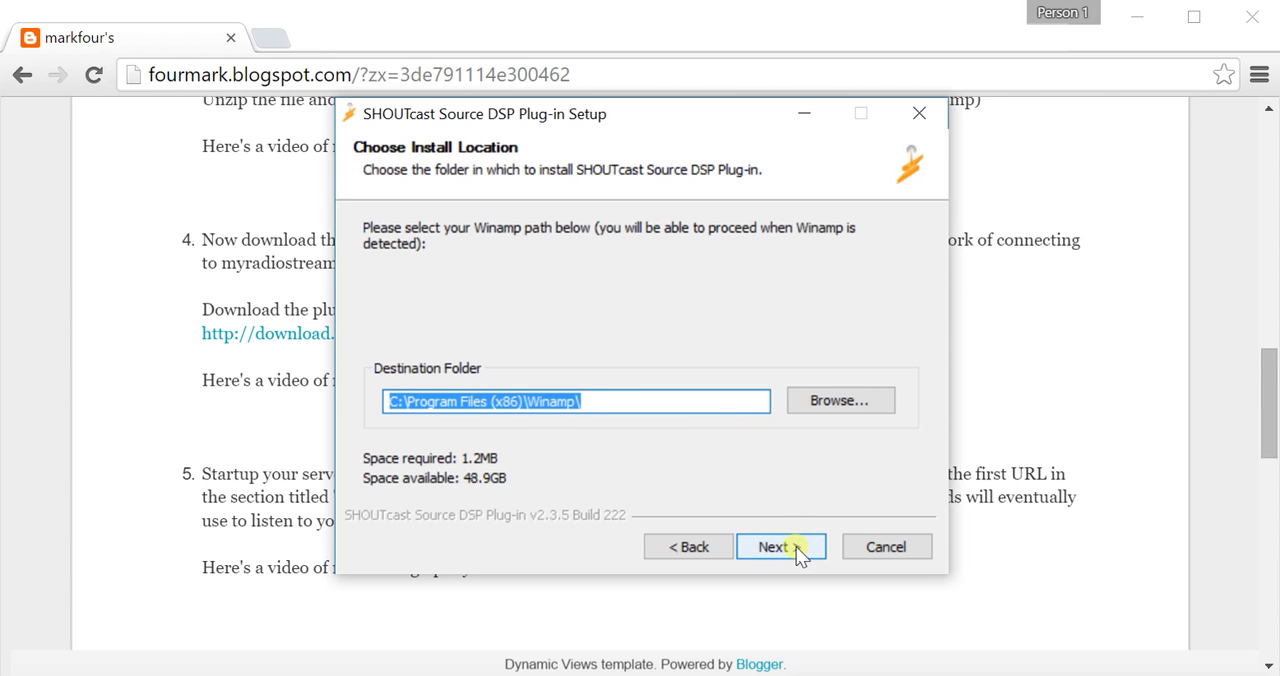
click(776, 546)
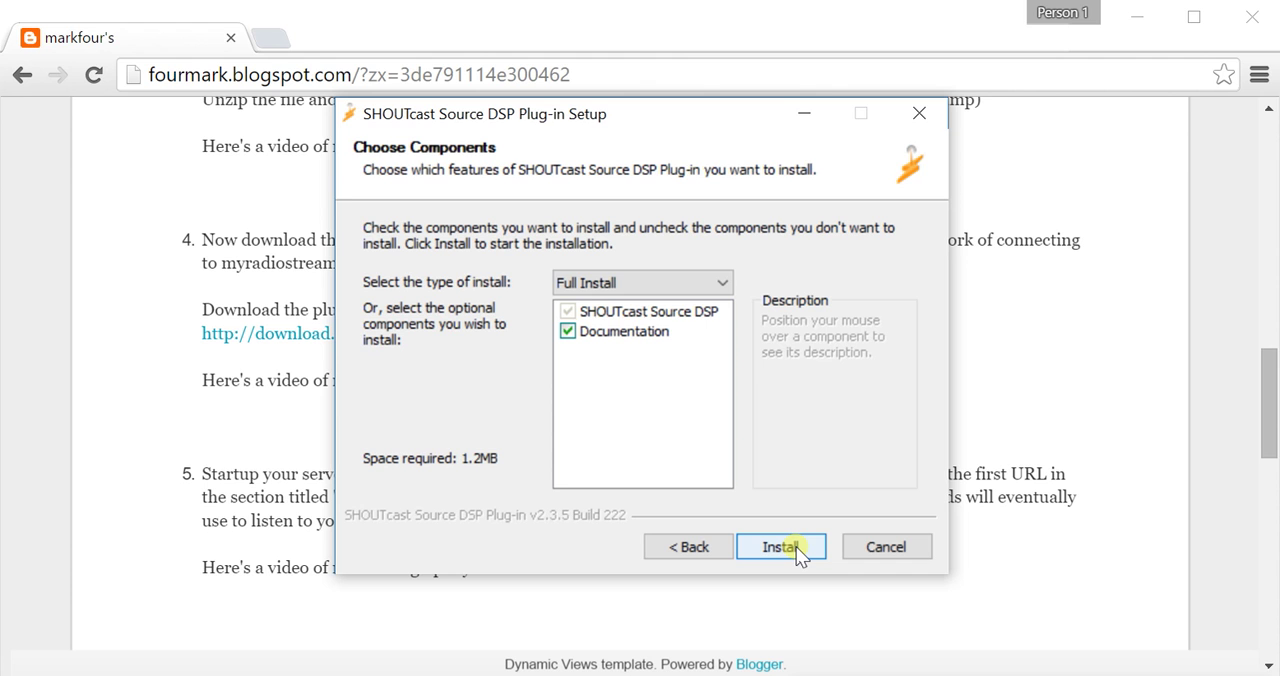
click(780, 546)
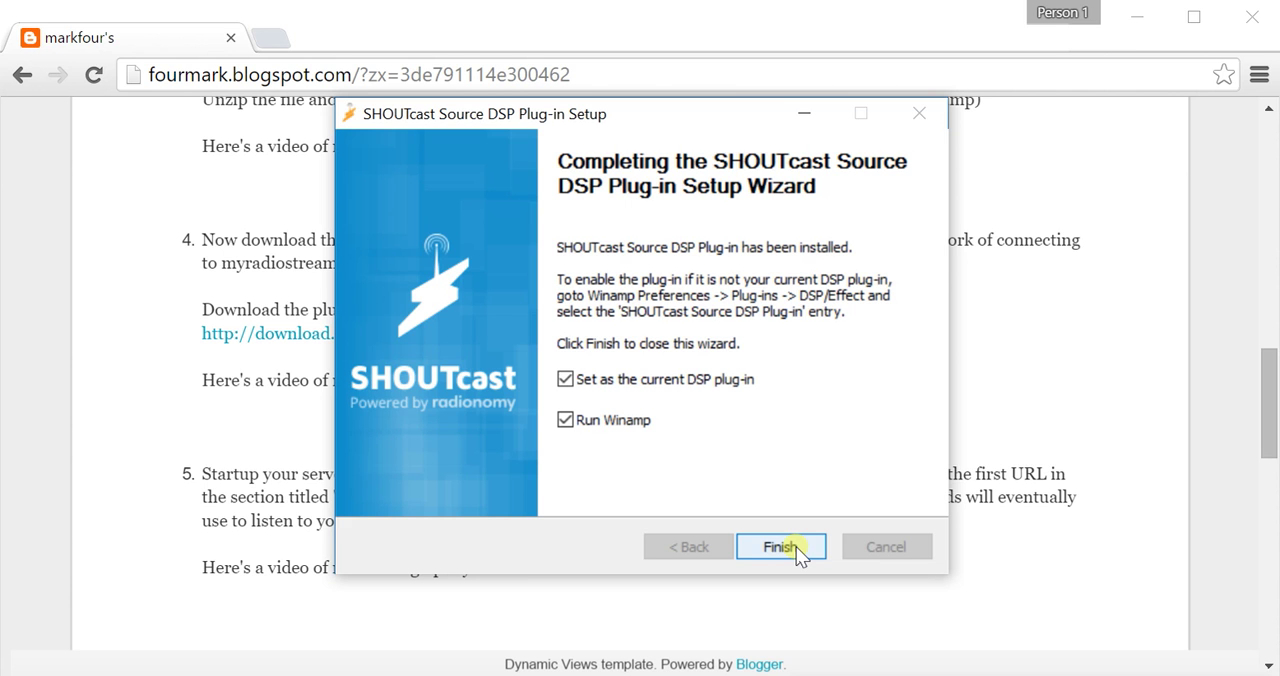
Finish setup launching Winamp, then dismiss the Add Media prompt and the SHOUTcast DSP window.
click(780, 546)
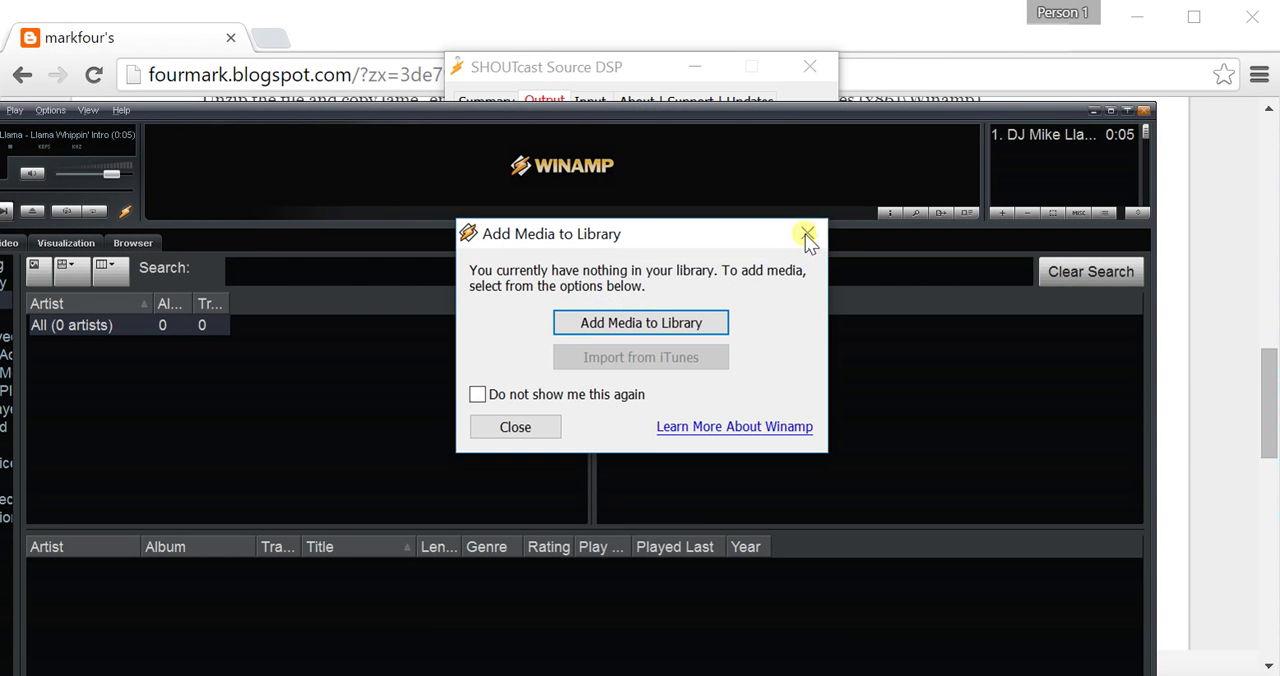
click(808, 234)
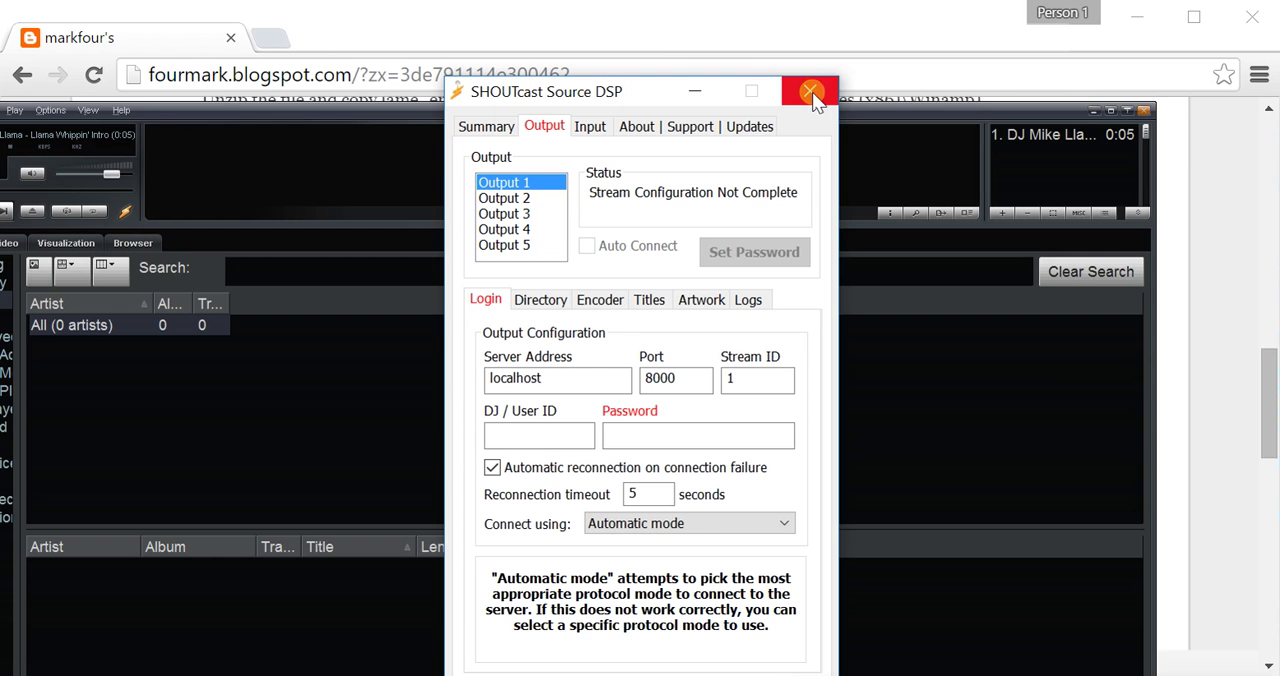
click(810, 92)
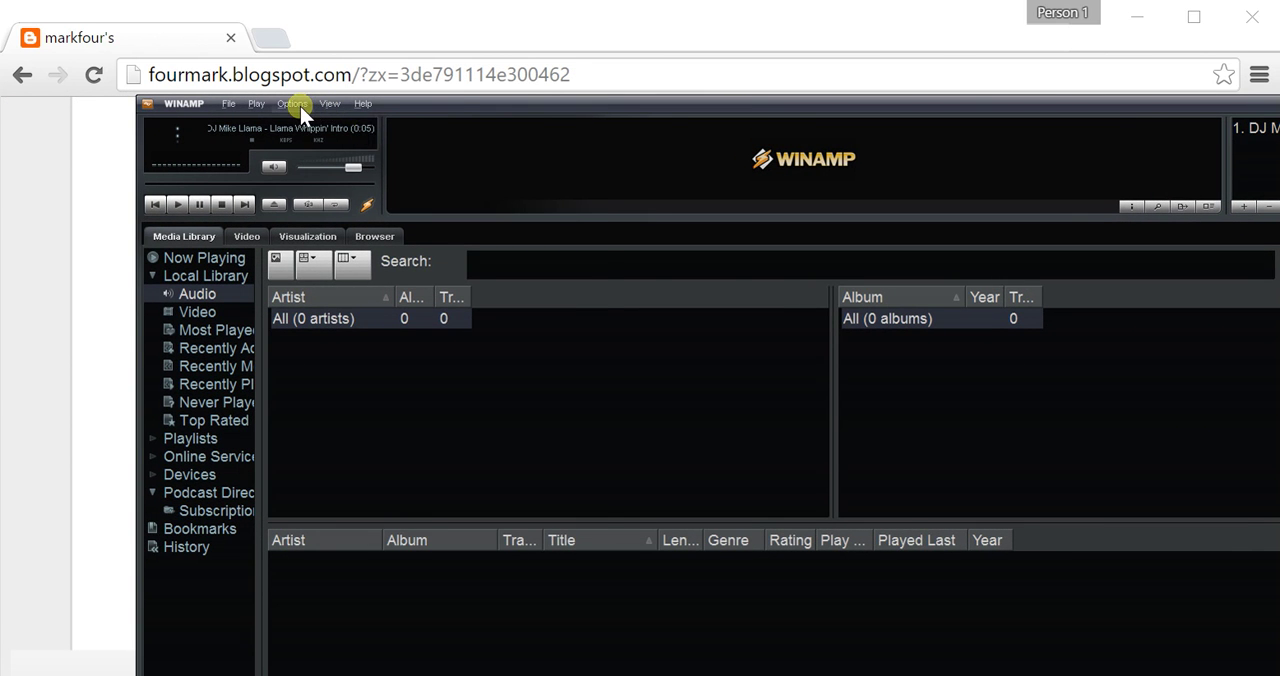
In Preferences > Plug-ins > DSP/Effect, select SHOUTcast Source DSP v2.3.5 as active plug-in.
click(292, 104)
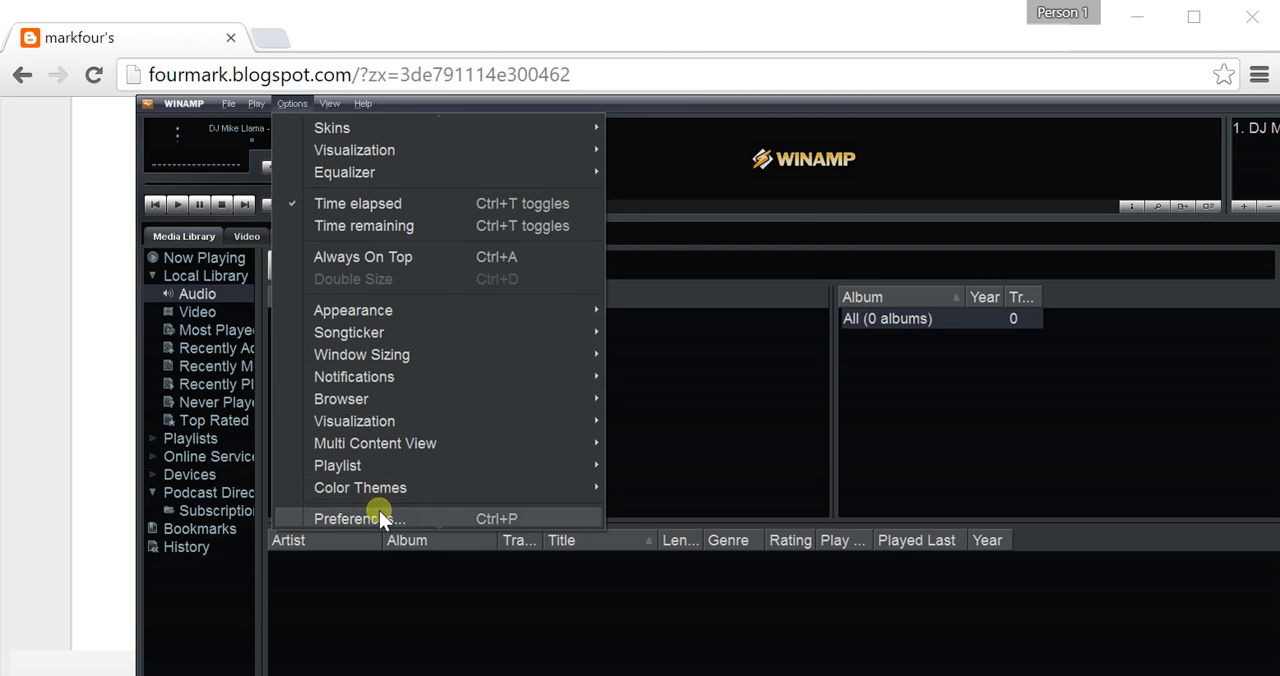
click(358, 518)
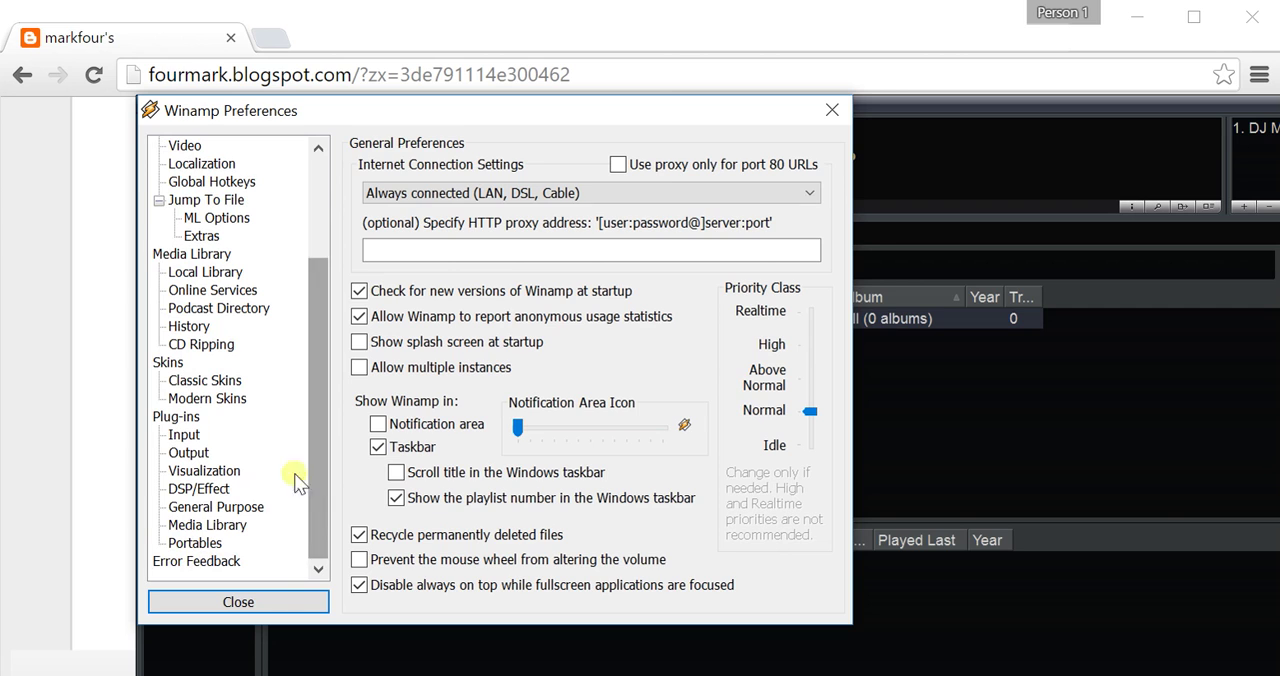
click(198, 488)
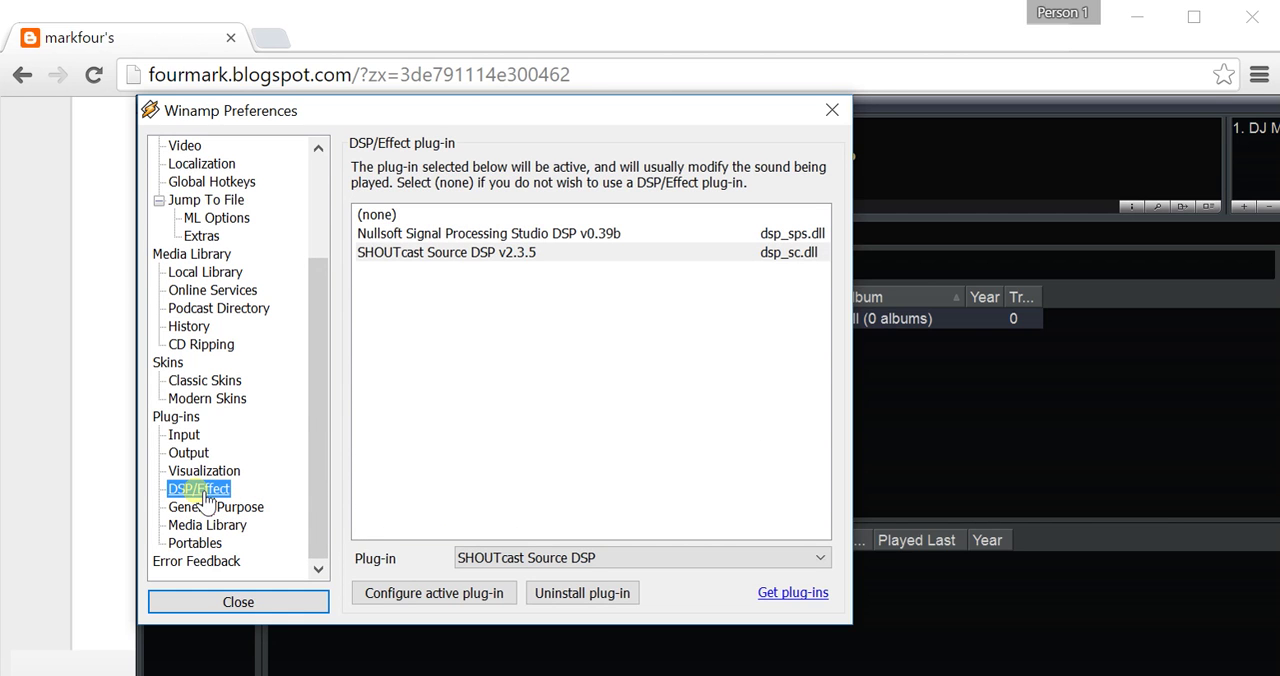
click(446, 252)
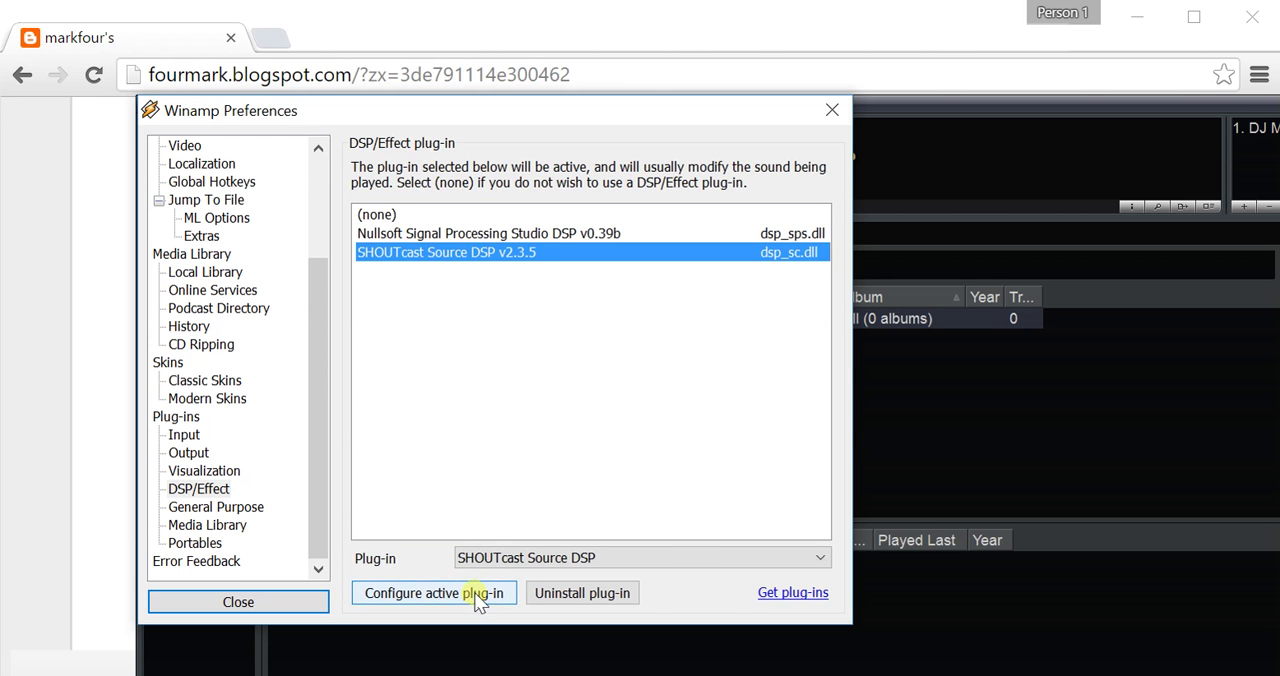
Open the SHOUTcast Source DSP configuration via Configure active plug-in, then close it.
click(432, 592)
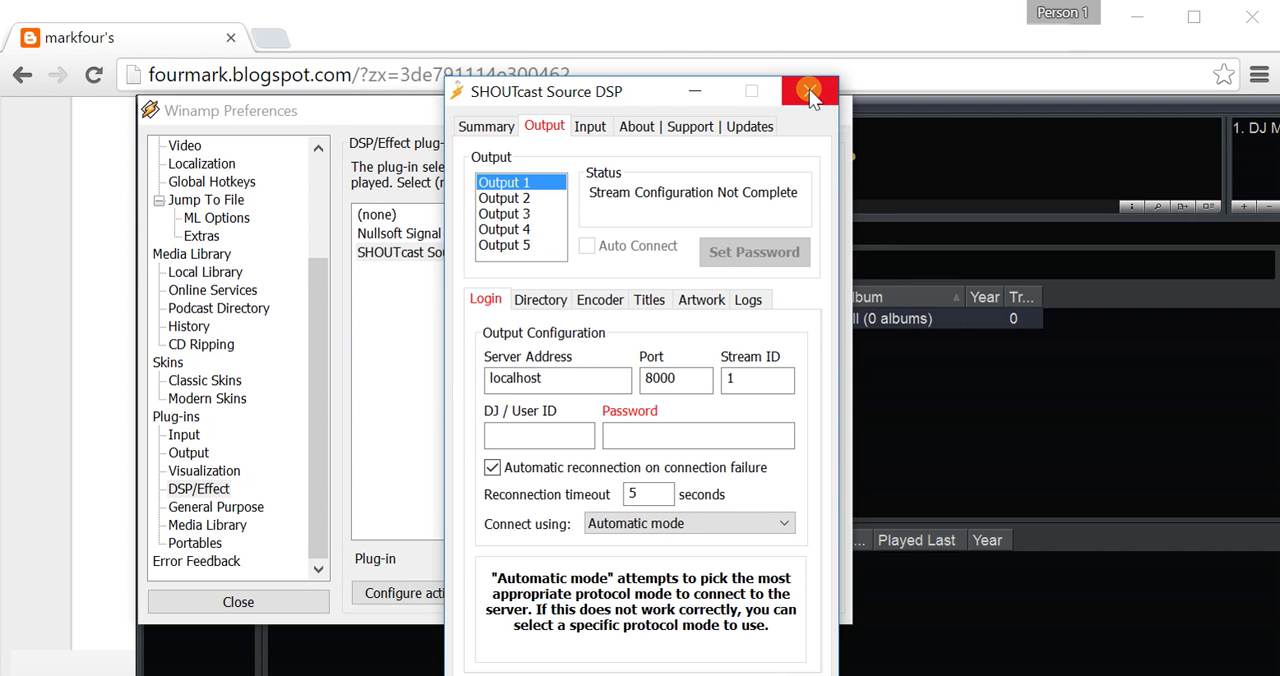
click(808, 90)
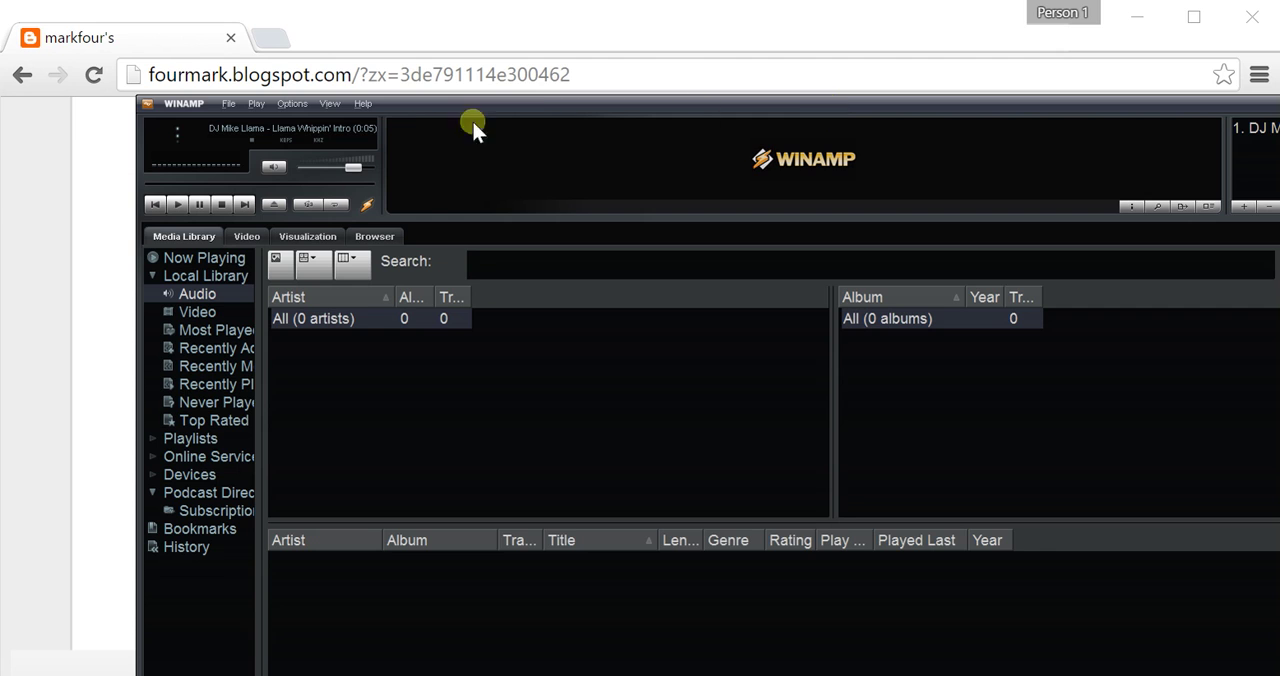
mouse_move(504, 152)
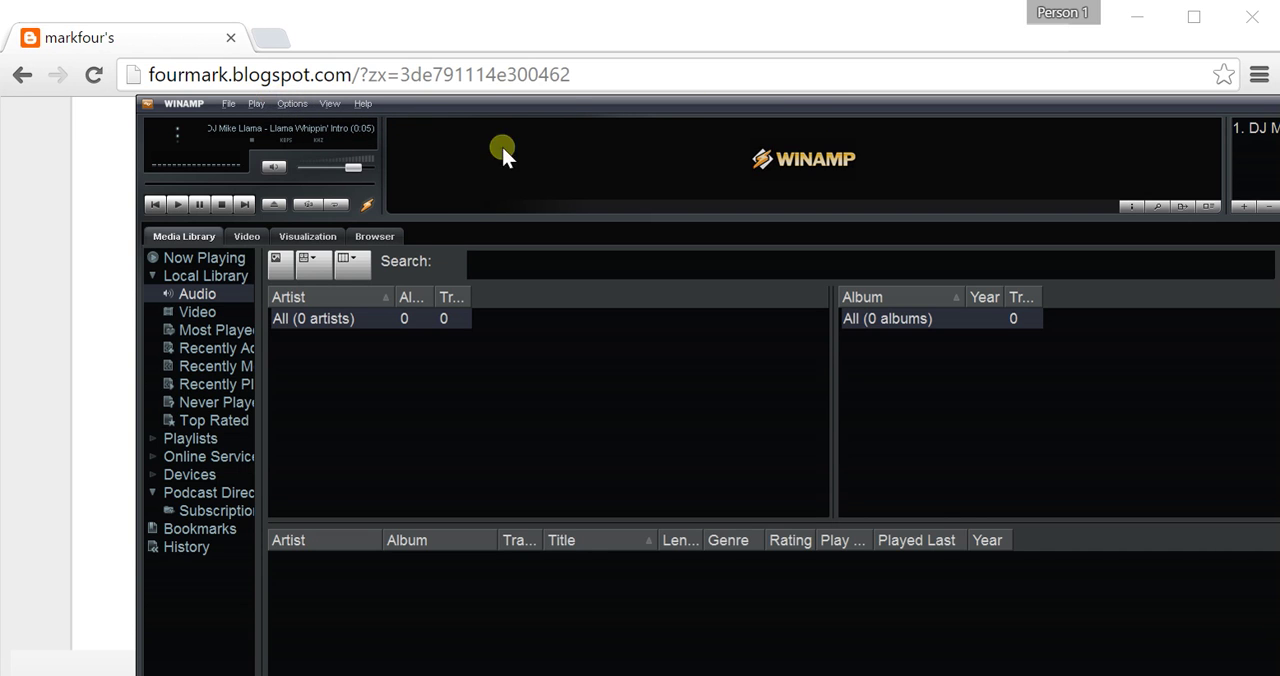